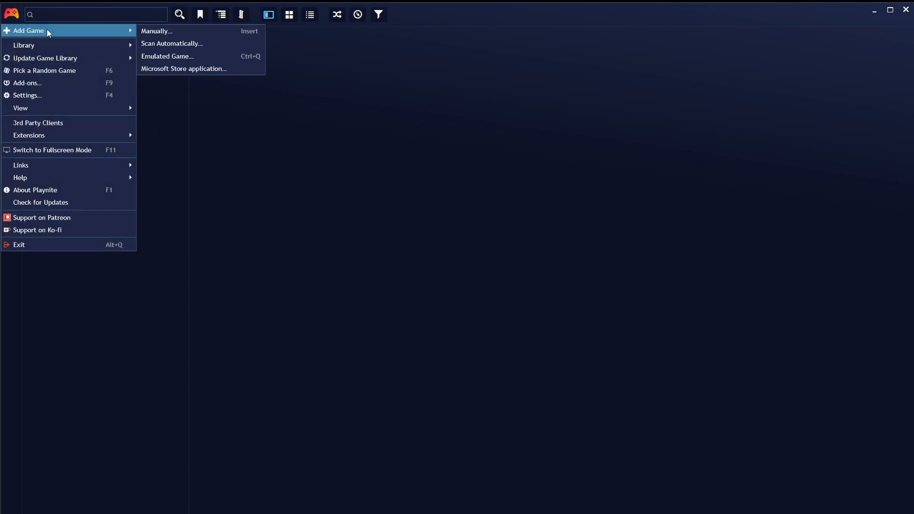
mouse_move(172, 42)
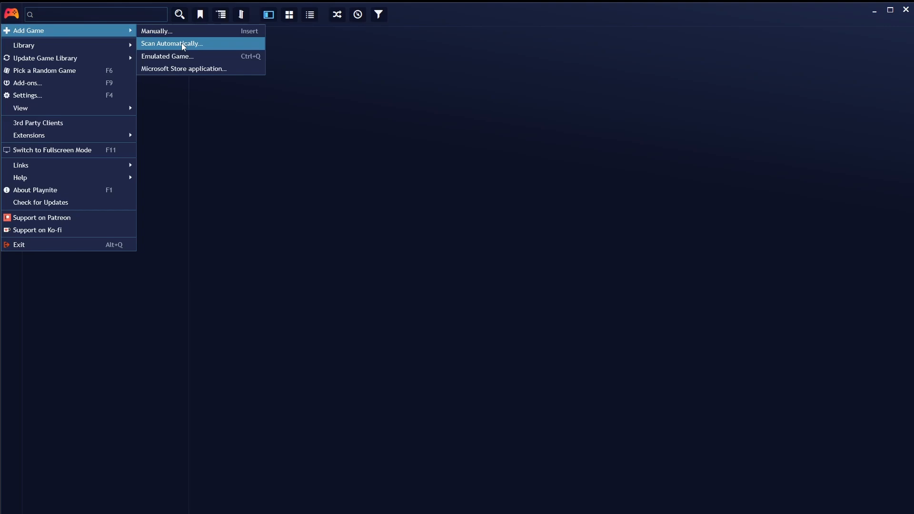
Step: Start Scan Automatically from the Add Game menu to reach the import window
left_click(172, 42)
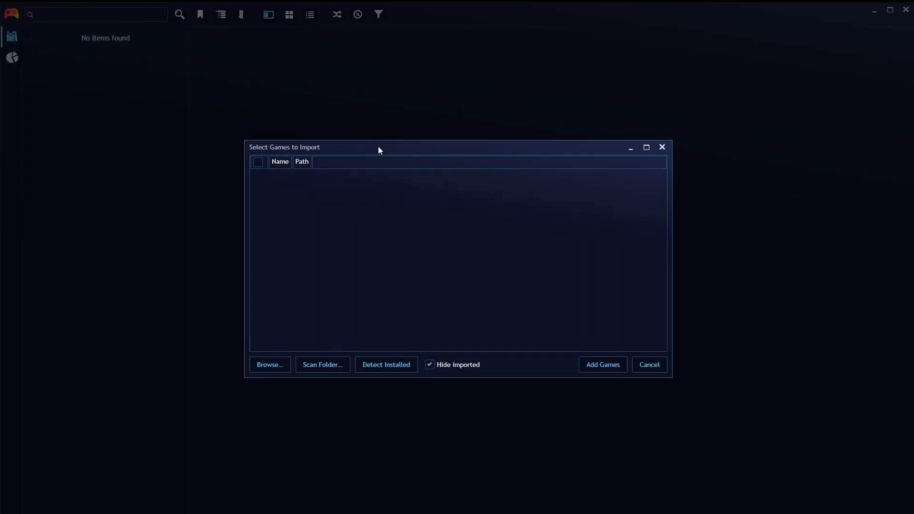
mouse_move(389, 325)
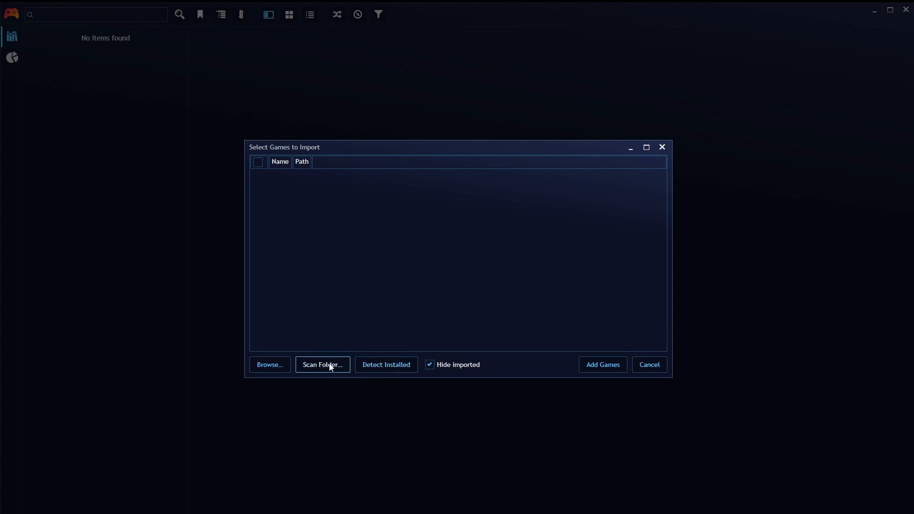
mouse_move(269, 365)
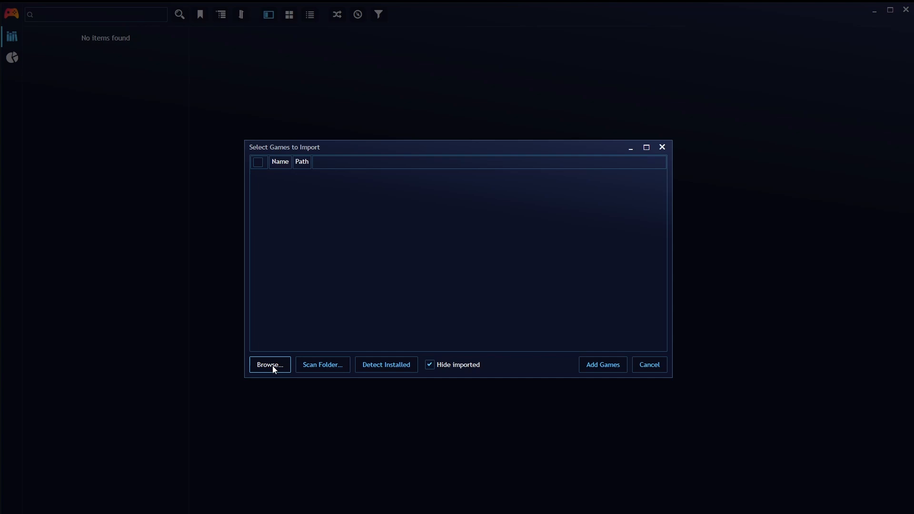
mouse_move(349, 284)
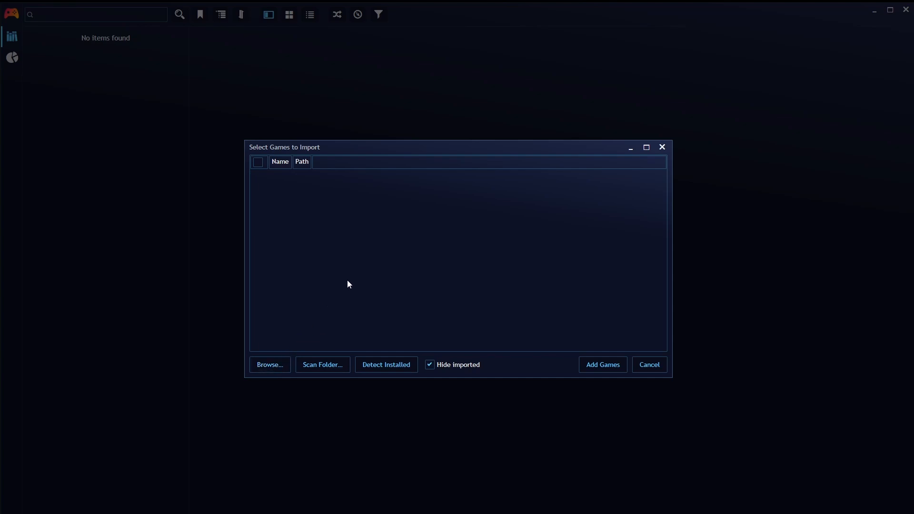
mouse_move(322, 365)
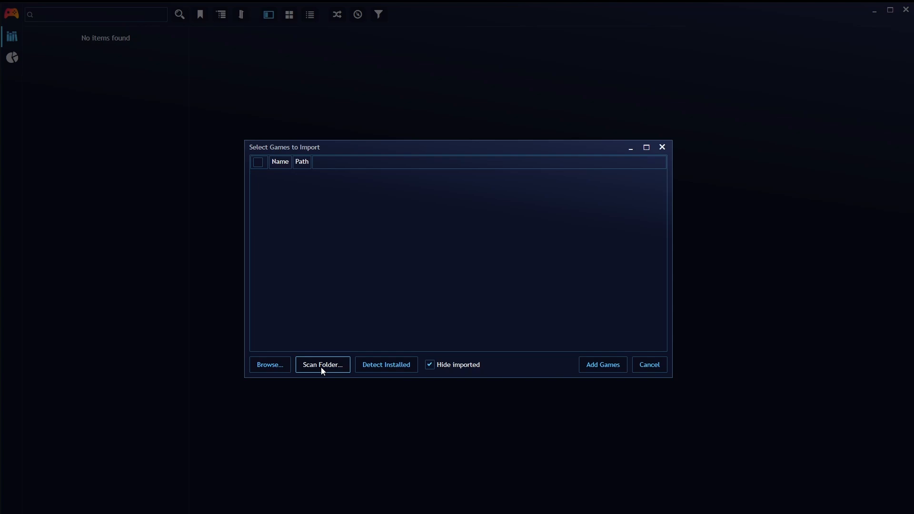
mouse_move(327, 336)
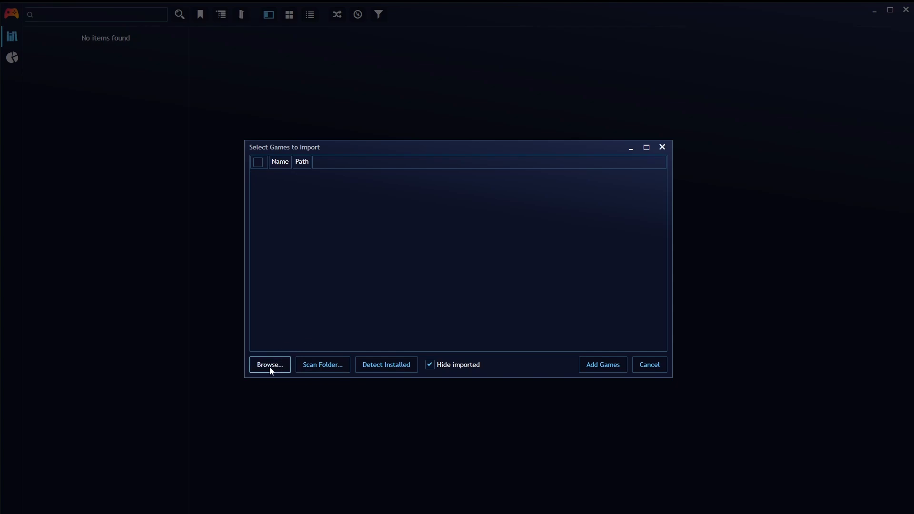
Step: Browse into F:\Gaming\PC_Games\__Preinstalled\Brotato-SteamGG.NET for an executable
left_click(269, 364)
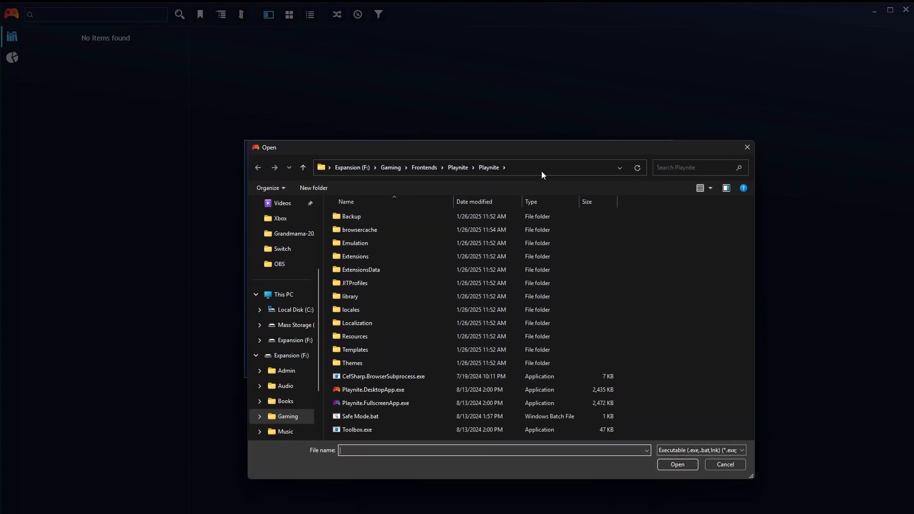
left_click(492, 450)
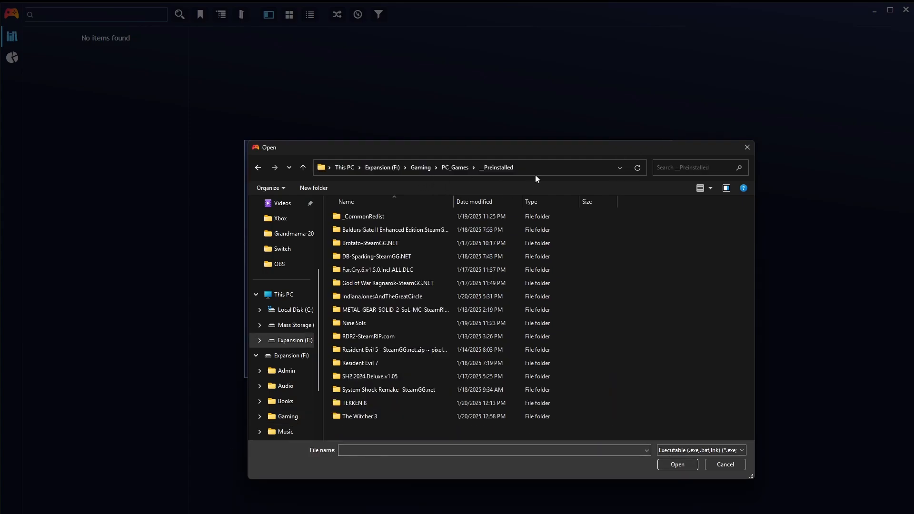
mouse_move(628, 260)
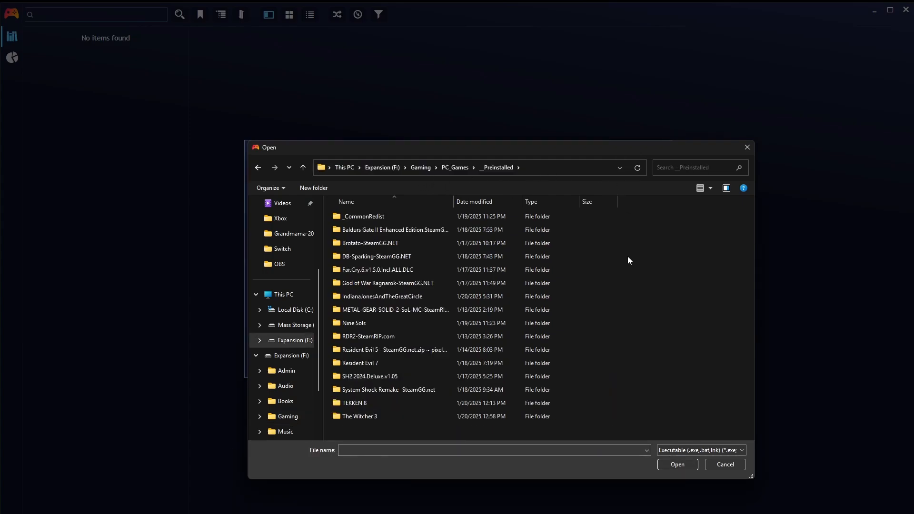
double_click(370, 243)
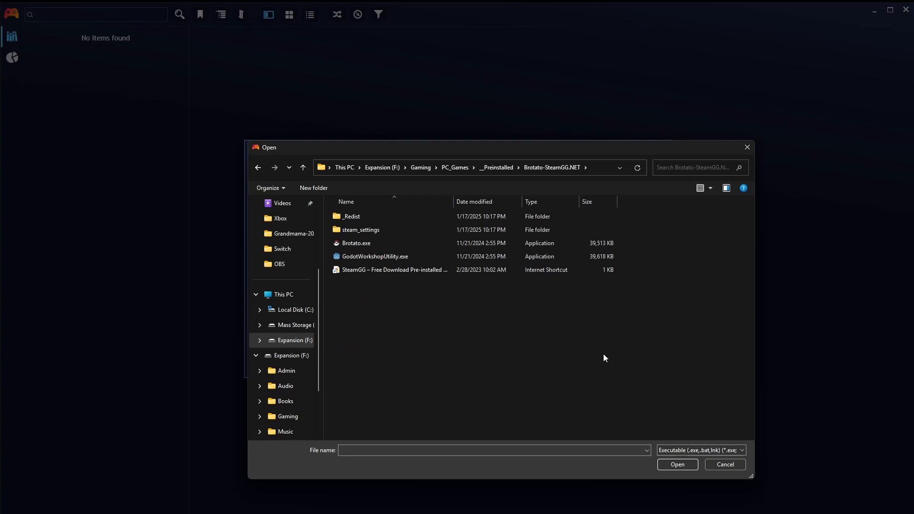
mouse_move(459, 194)
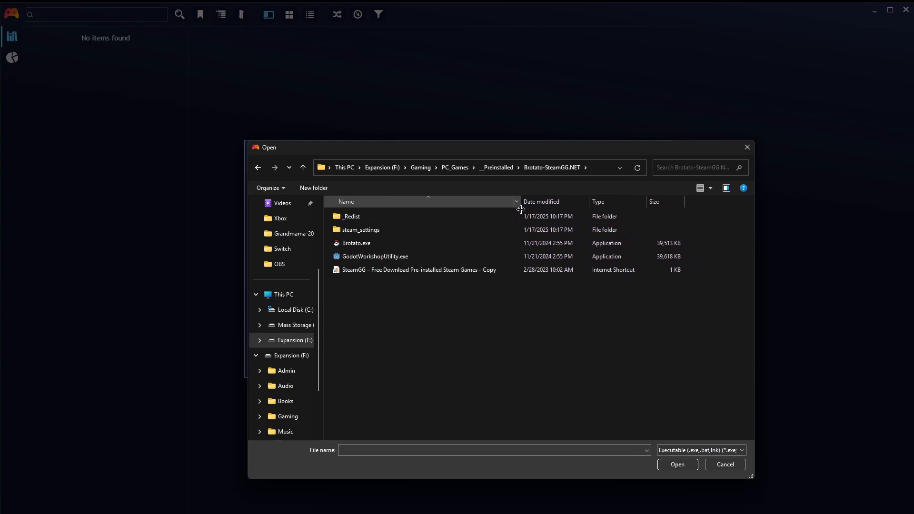
Step: Select Brotato.exe and add it to the list of games to import
left_click(357, 242)
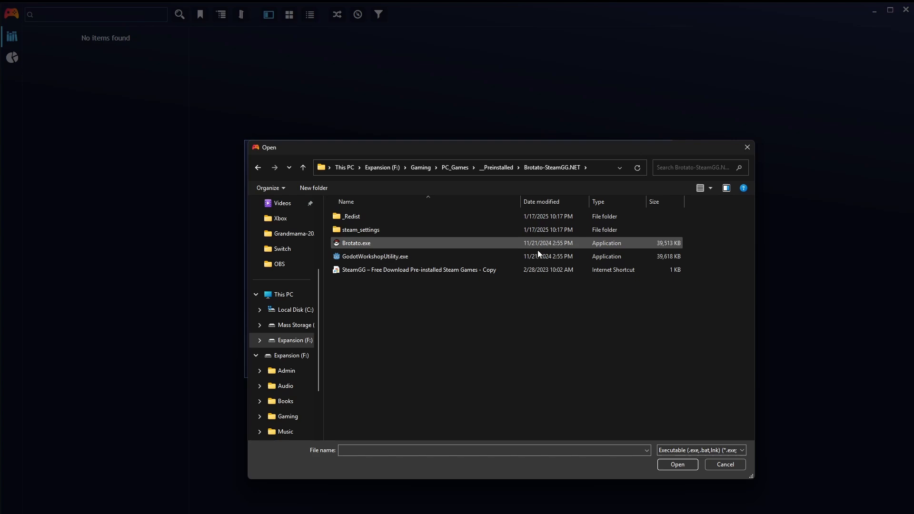
left_click(404, 300)
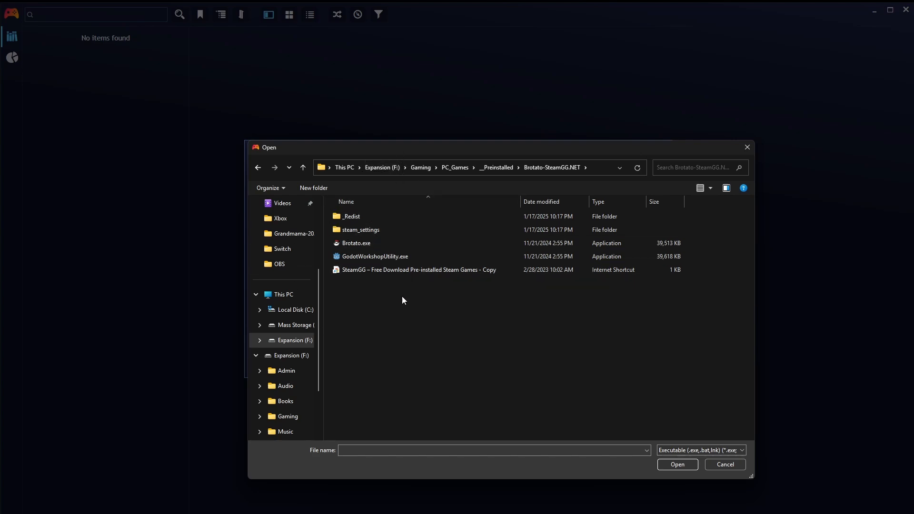
left_click(356, 243)
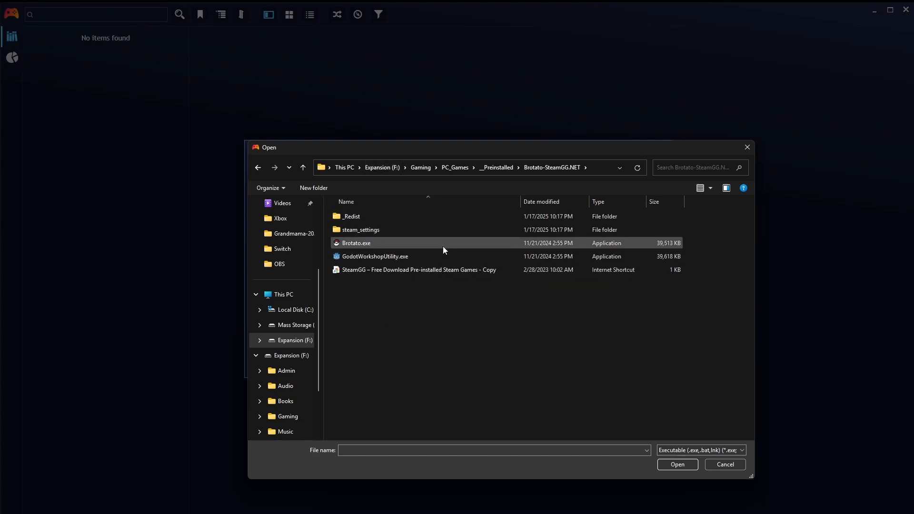
left_click(356, 242)
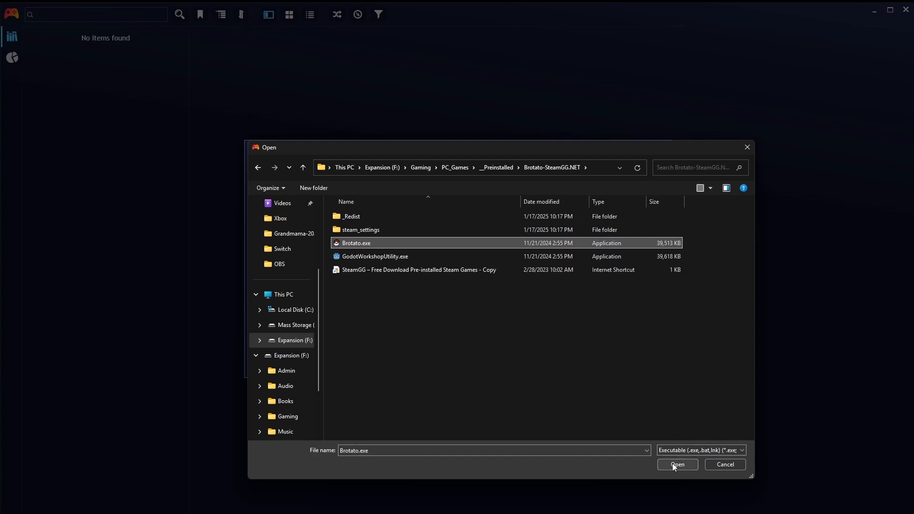
left_click(676, 464)
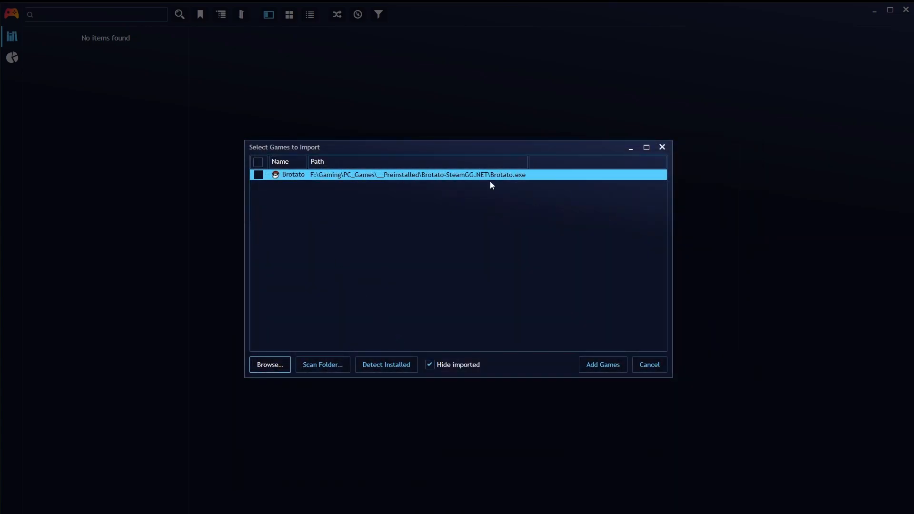
mouse_move(248, 354)
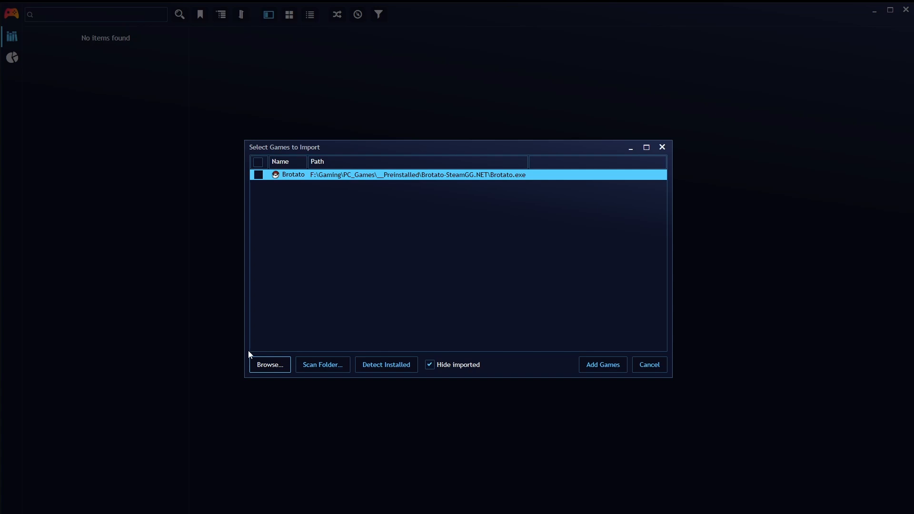
Step: Browse into the Nine Sols folder and add NineSols.exe to the import list
left_click(269, 365)
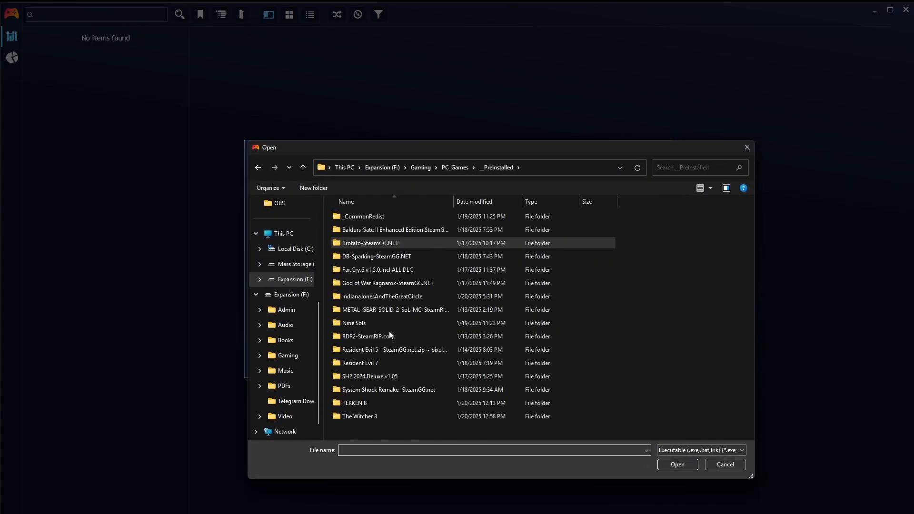
double_click(352, 322)
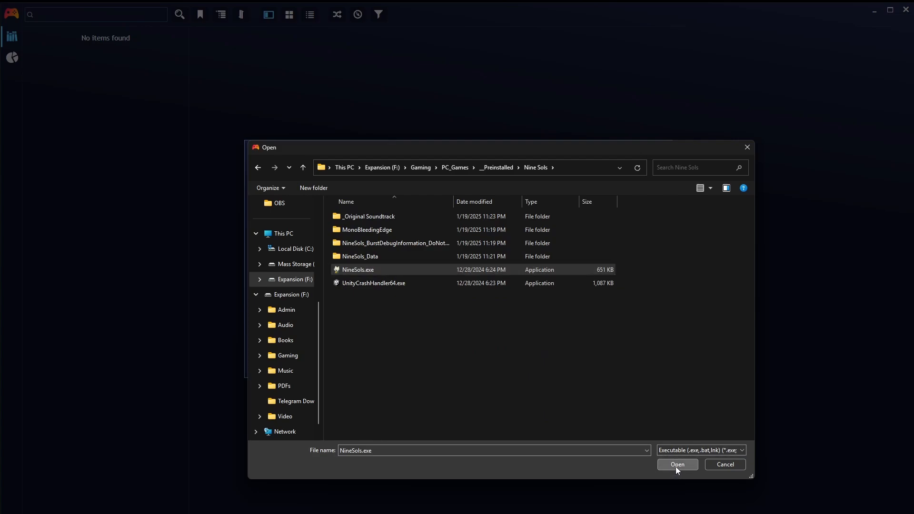
left_click(675, 465)
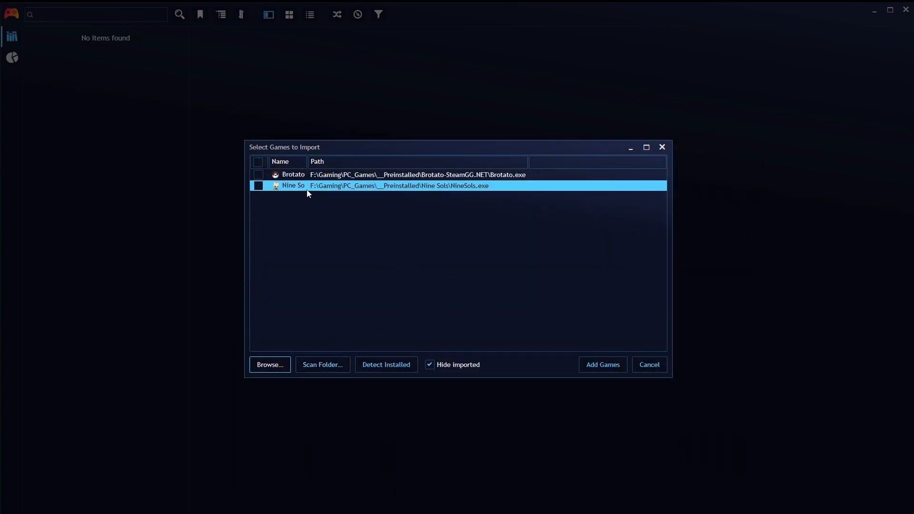
mouse_move(550, 255)
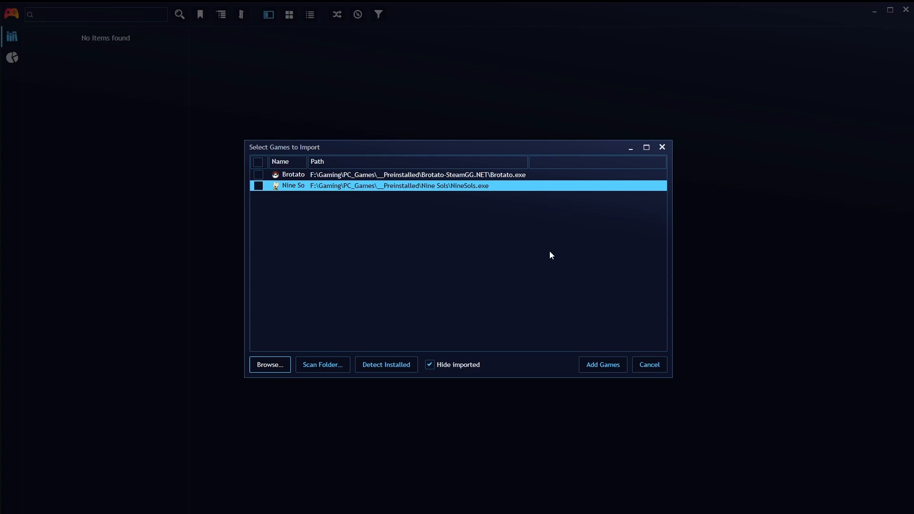
mouse_move(602, 364)
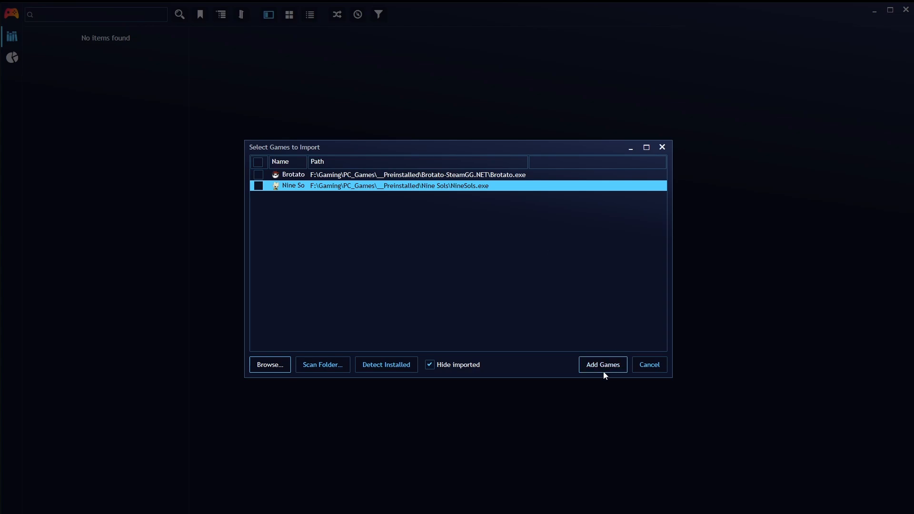
mouse_move(670, 304)
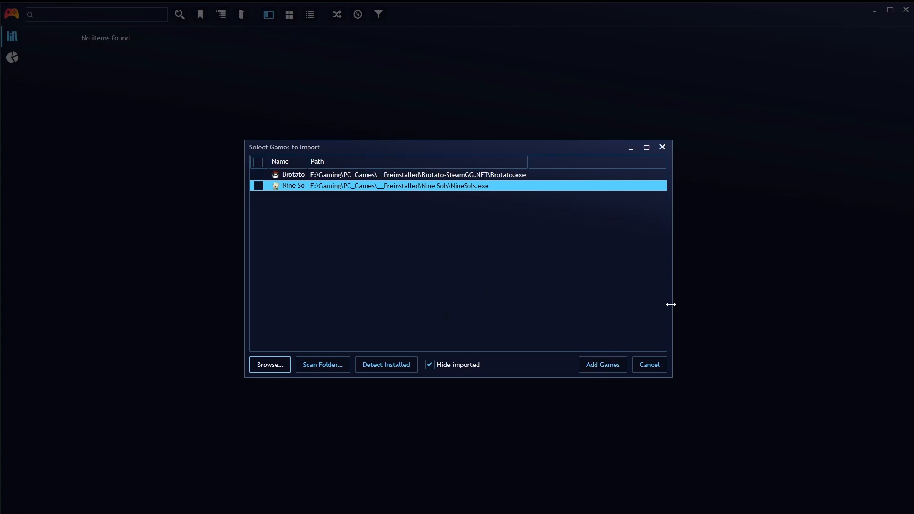
Step: Check Brotato and Nine Sols and add them to the library
left_click(258, 162)
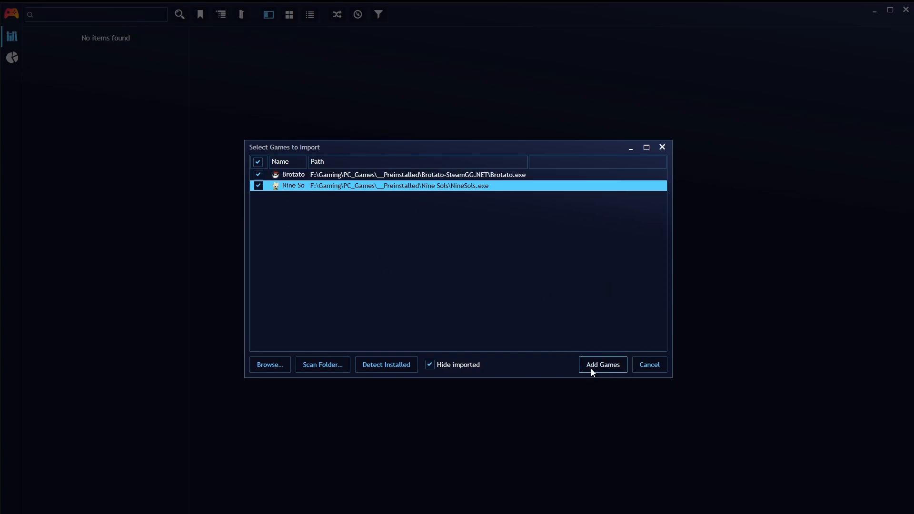
left_click(601, 365)
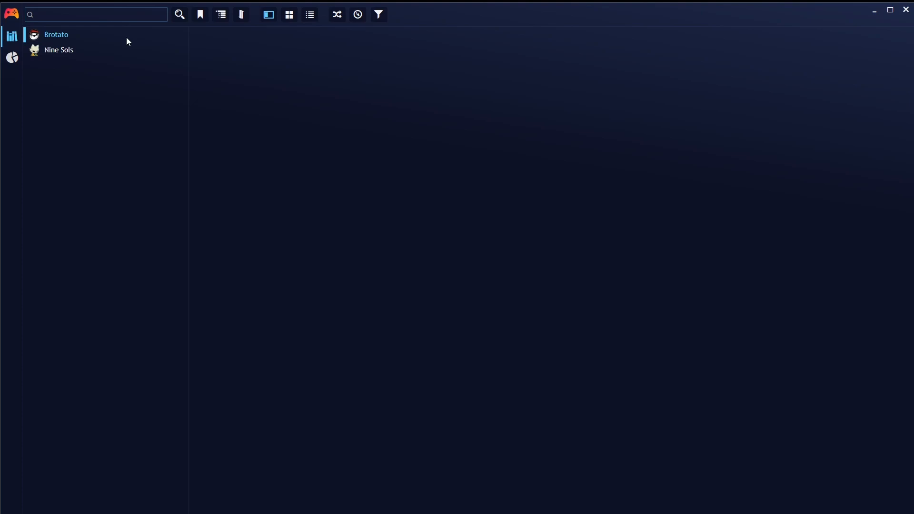
Step: Review the Nine Sols and Brotato details pages, then reach the main menu's add-game options
left_click(58, 50)
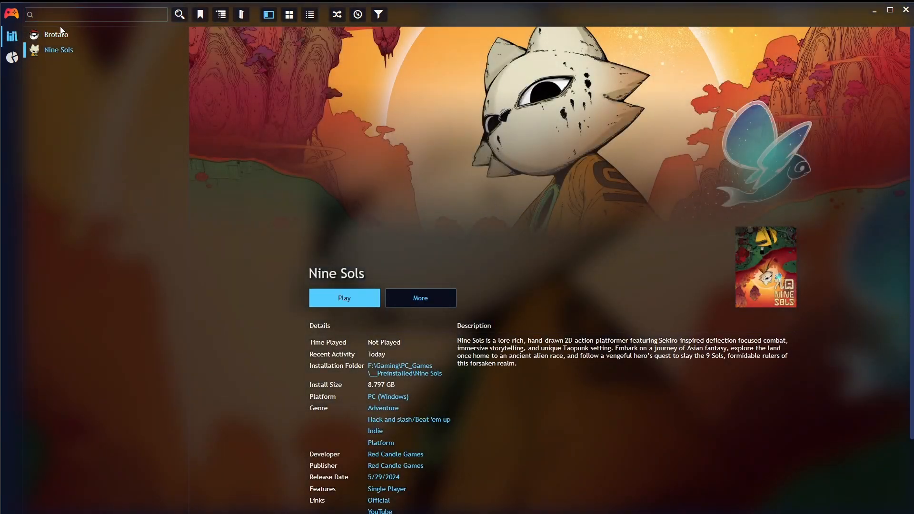
left_click(57, 34)
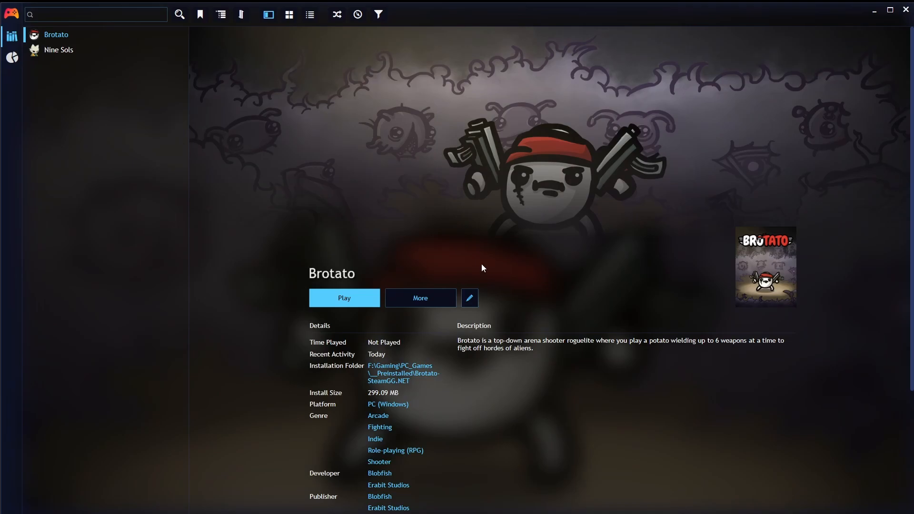
left_click(58, 50)
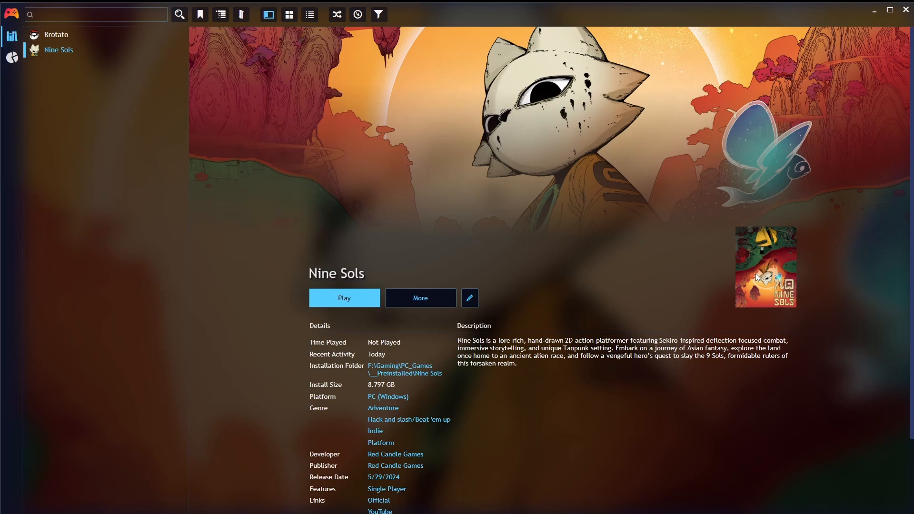
mouse_move(12, 21)
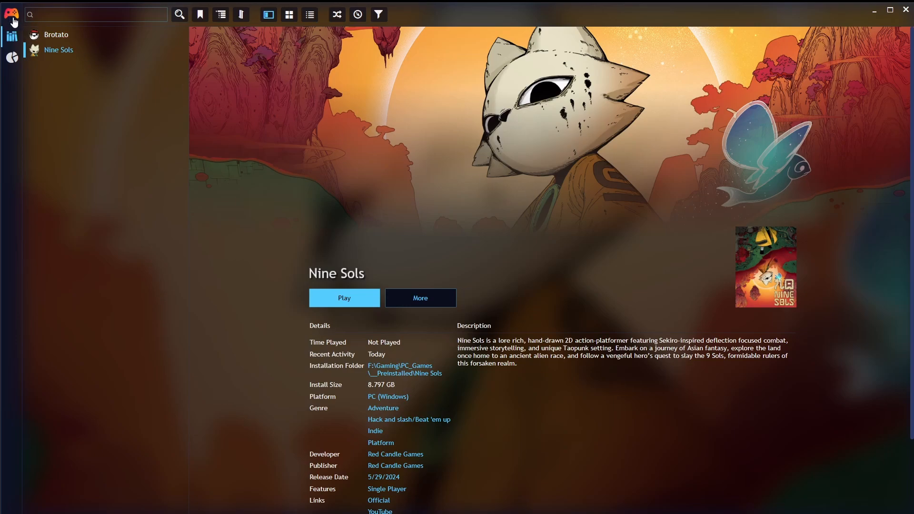
left_click(11, 14)
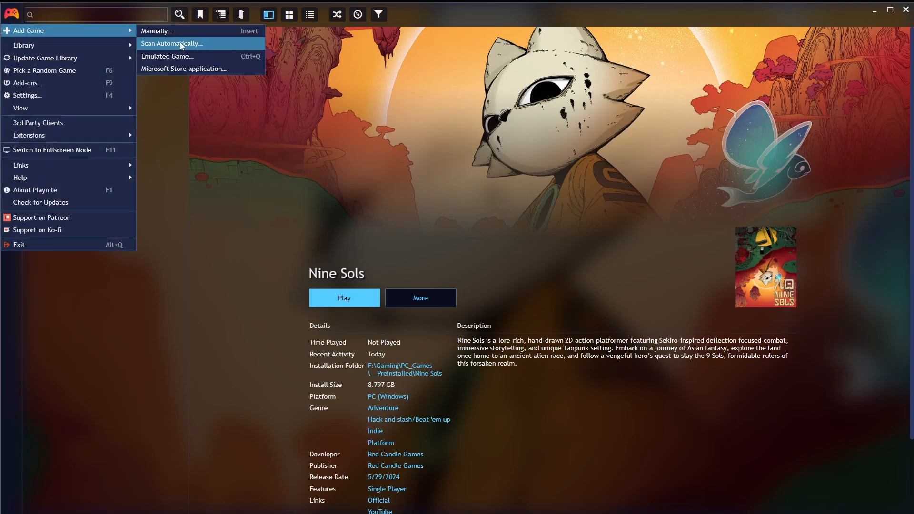
Step: Remove Brotato and Nine Sols from the library, leaving it empty
left_click(172, 43)
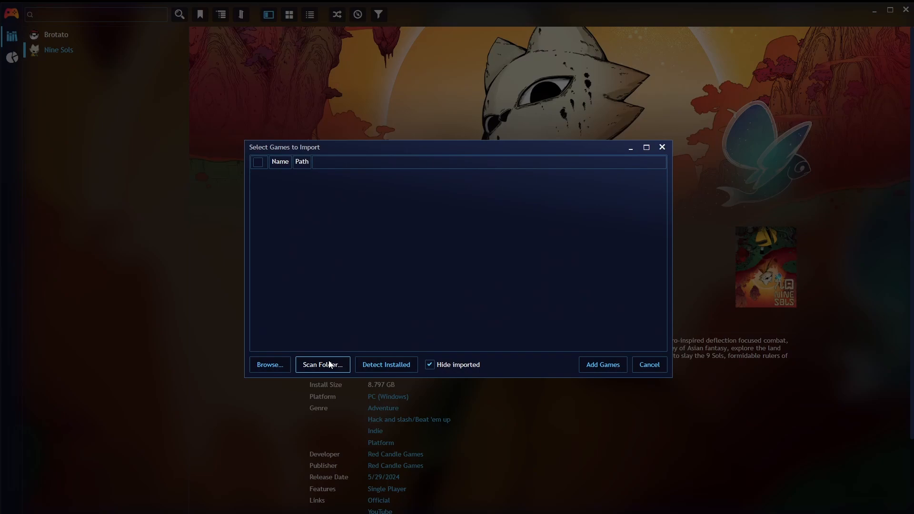
left_click(648, 364)
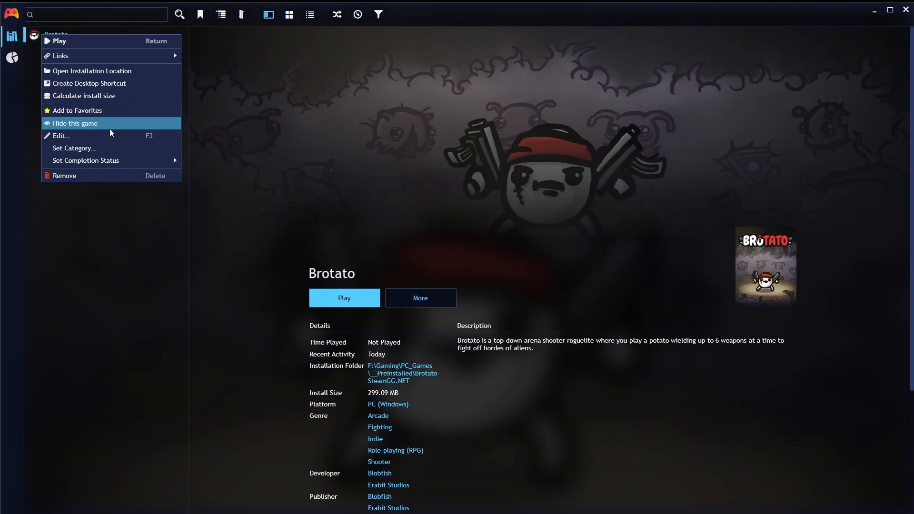
left_click(74, 123)
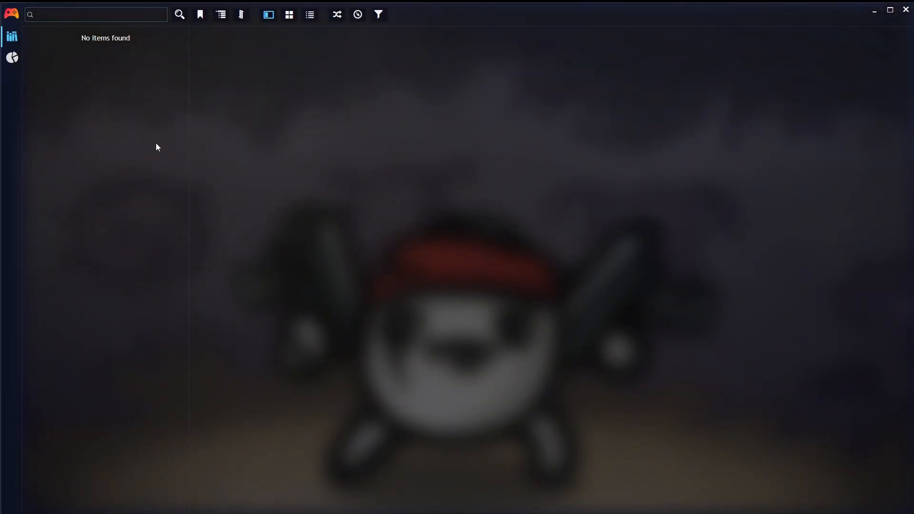
Step: Scan the __Preinstalled folder automatically to fill the import list with executables
left_click(11, 14)
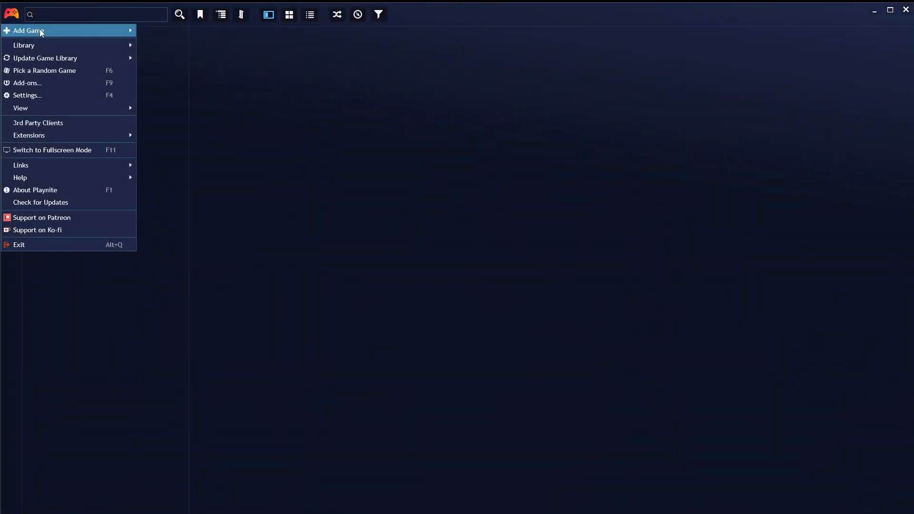
left_click(28, 30)
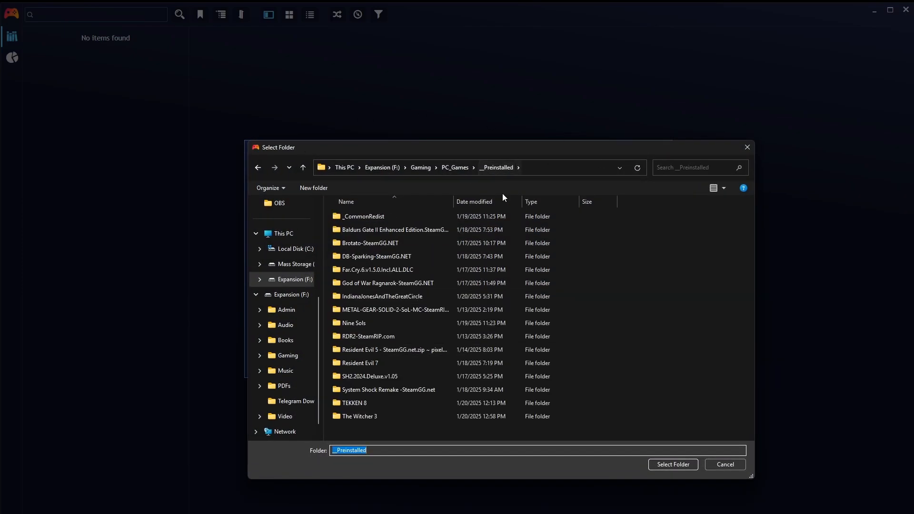
left_click(671, 464)
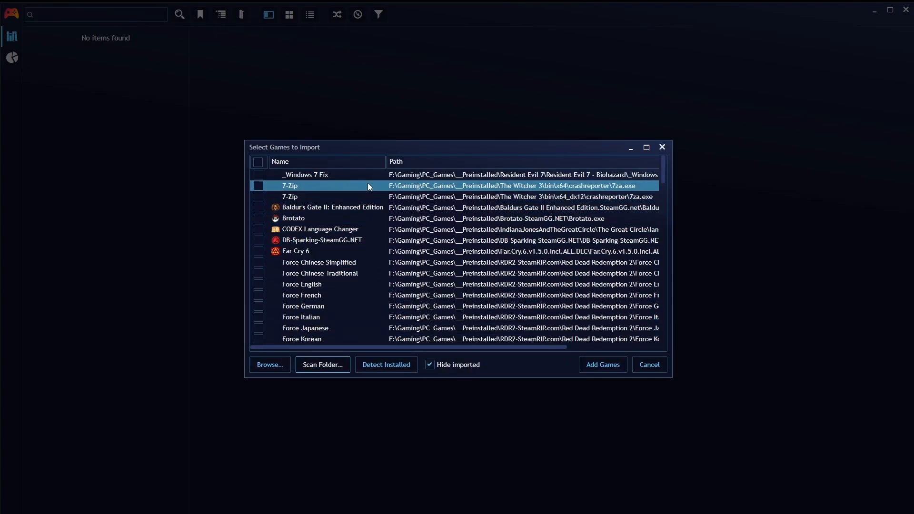
Step: Mark Baldur's Gate II and Far Cry 6 for import in the scanned list
scroll("down", 3)
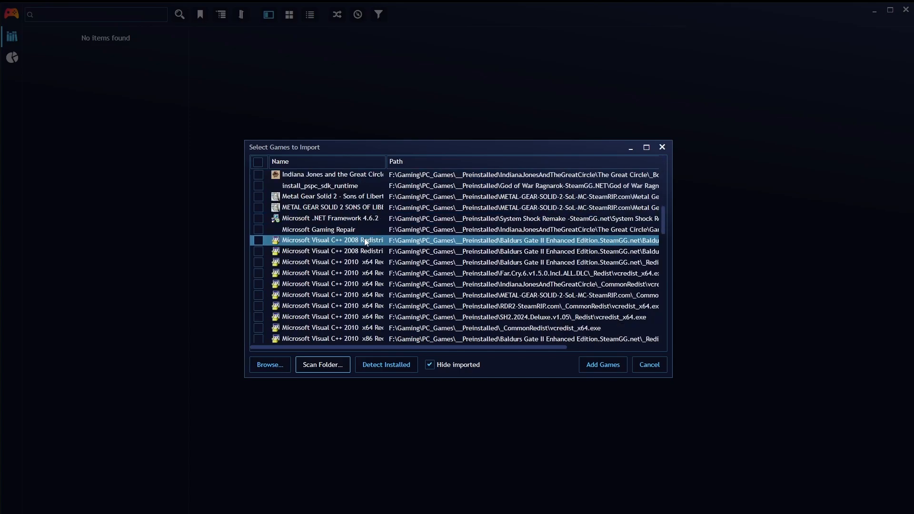
scroll("down", 3)
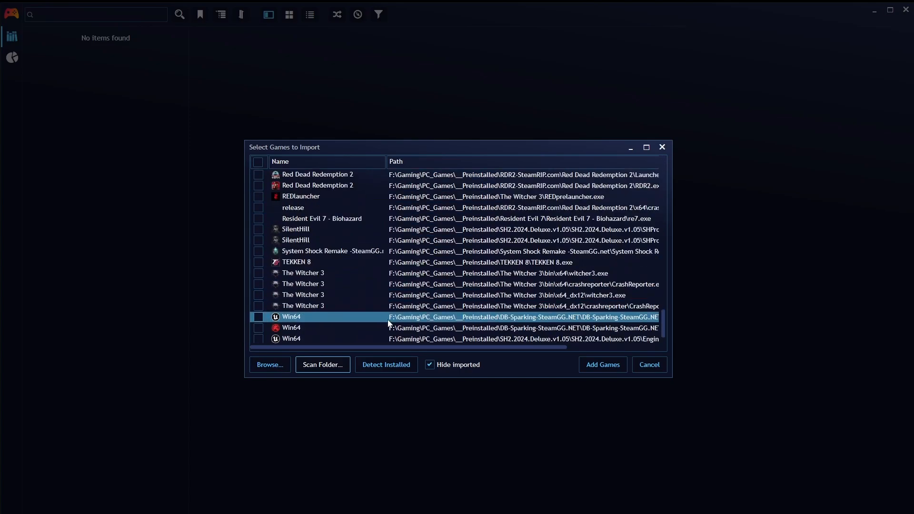
scroll("up", 3)
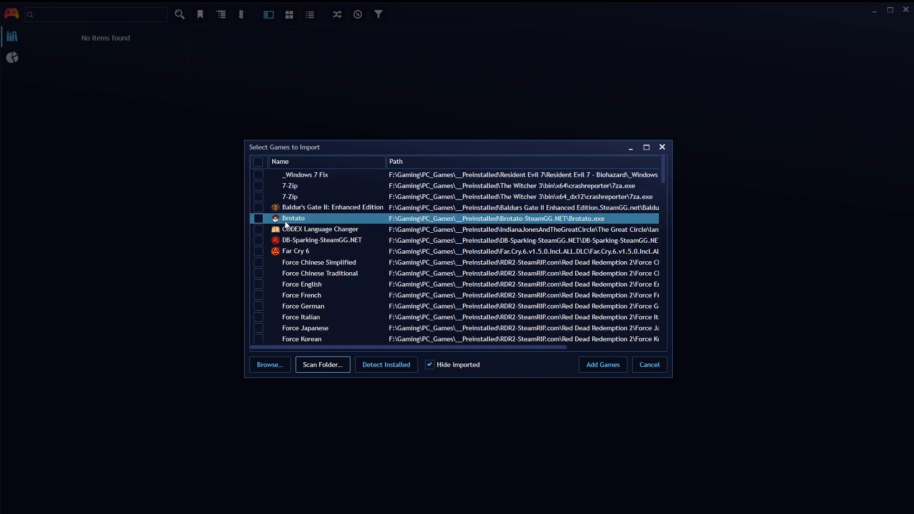
left_click(258, 207)
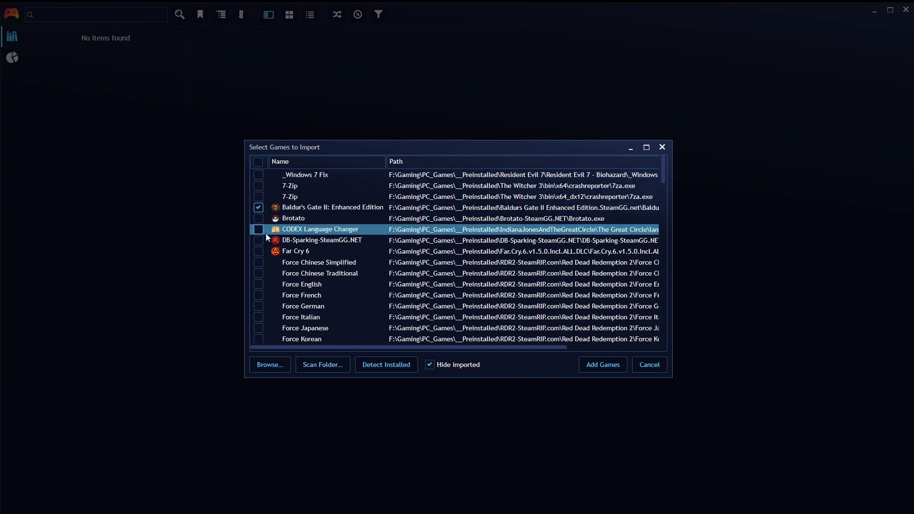
left_click(258, 251)
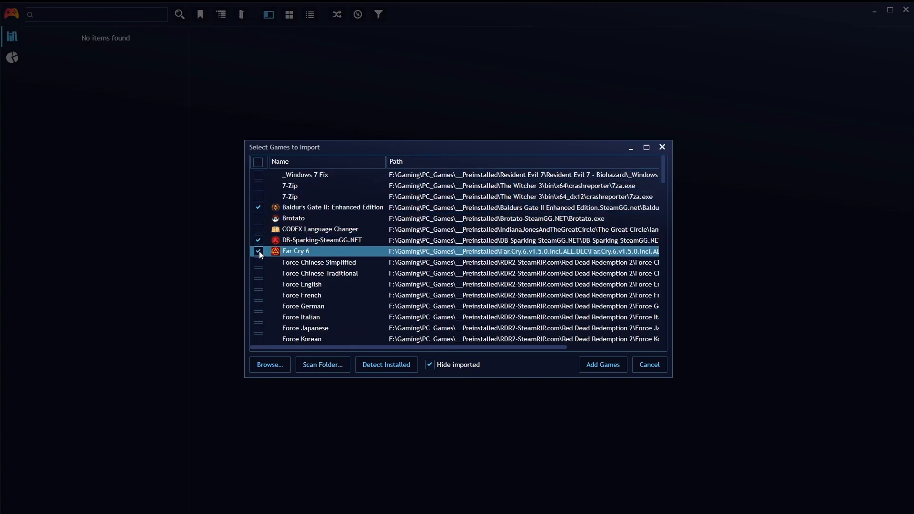
Step: Mark DB-Sparking-SteamGG.NET and The Witcher 3, then add the four checked games to the library
scroll("down", 3)
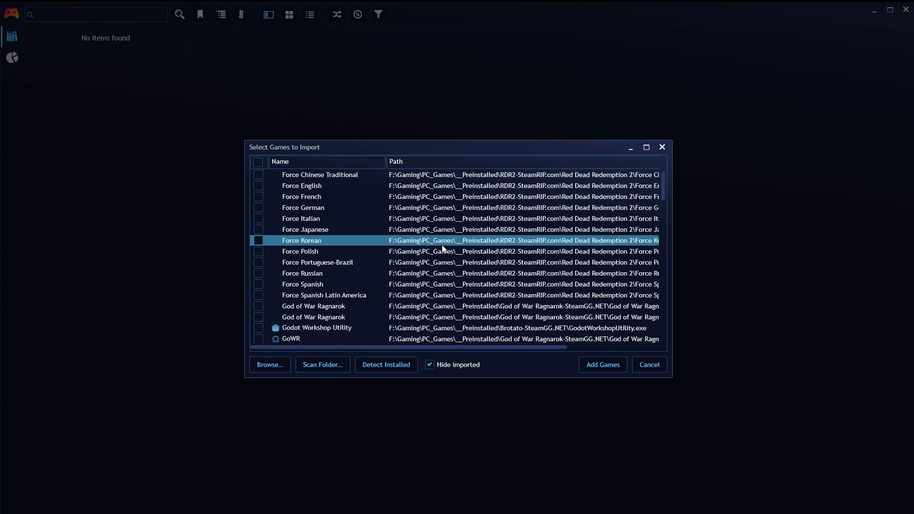
scroll("down", 3)
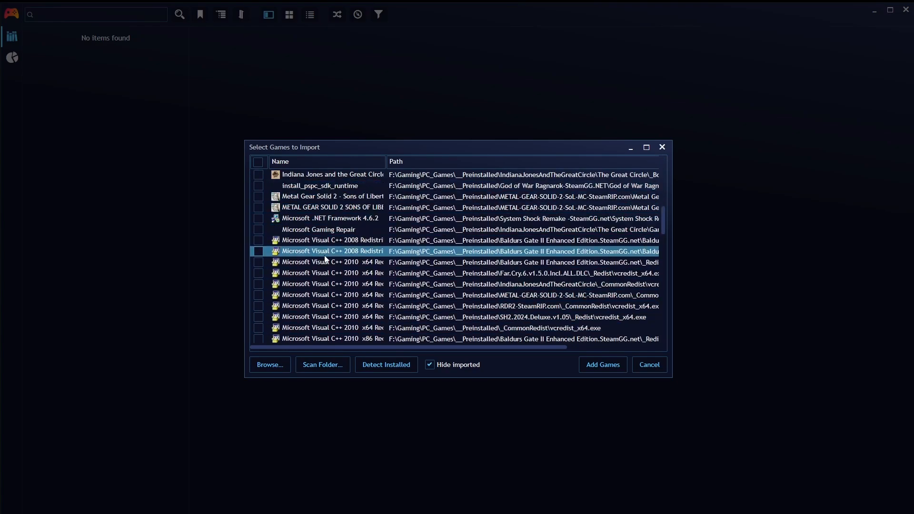
scroll("down", 3)
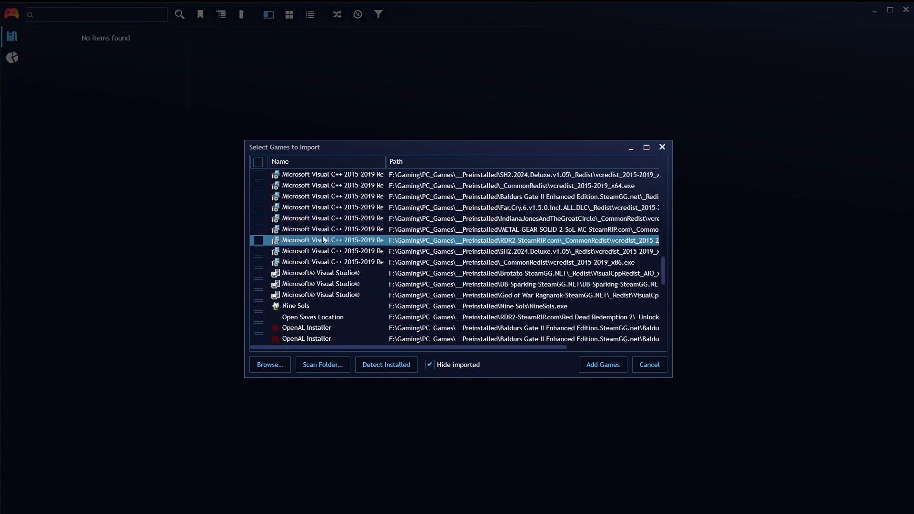
scroll("down", 3)
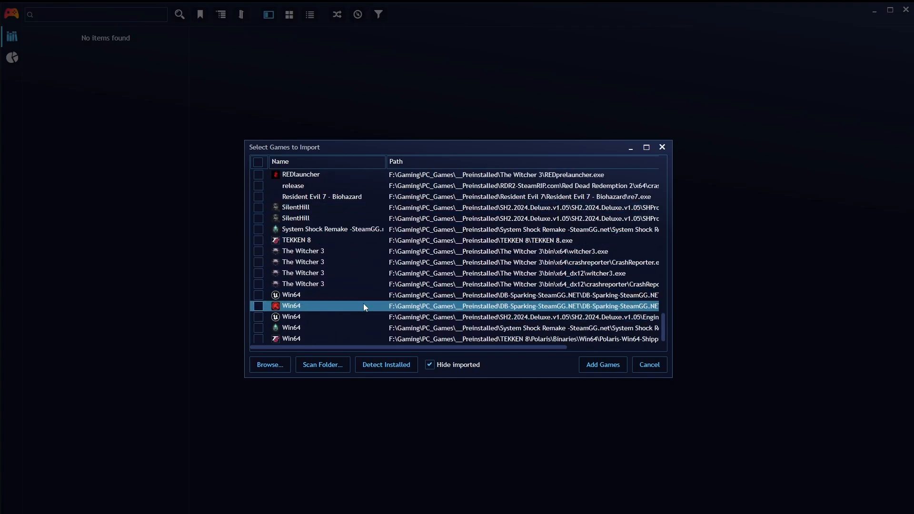
left_click(303, 250)
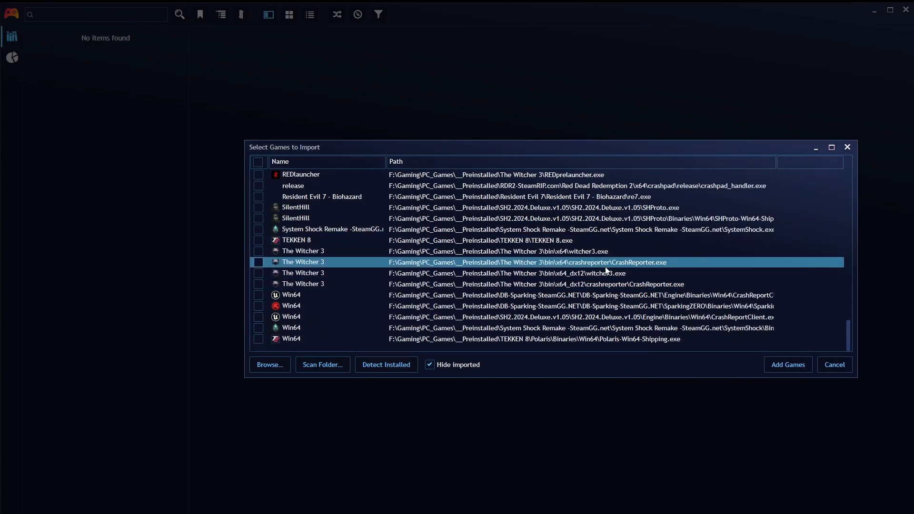
left_click(524, 273)
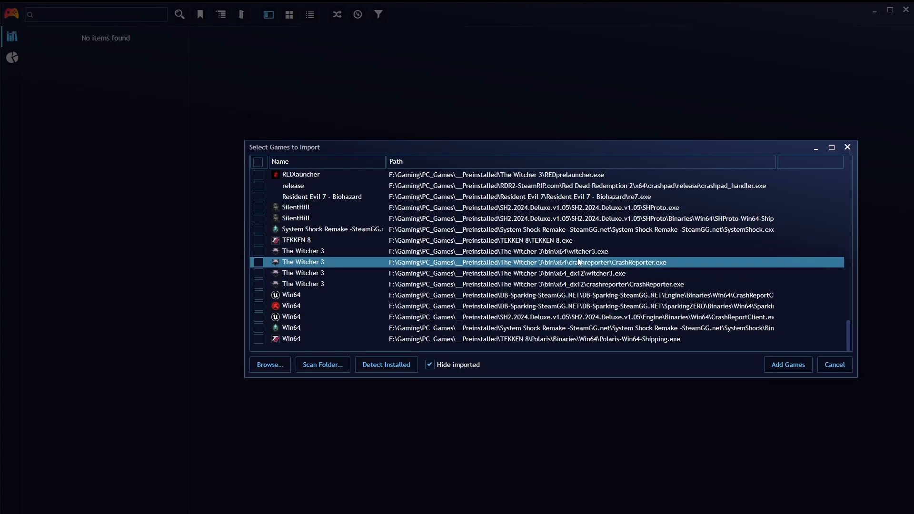
left_click(495, 250)
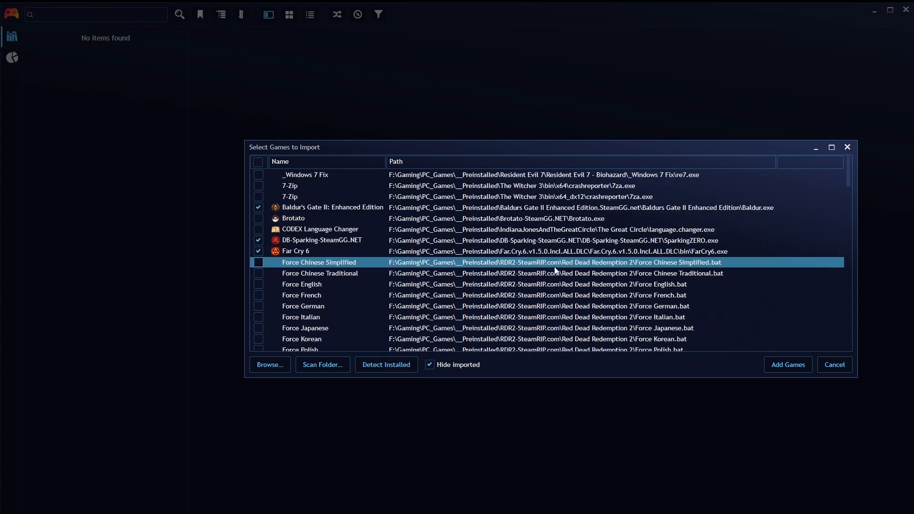
left_click(786, 364)
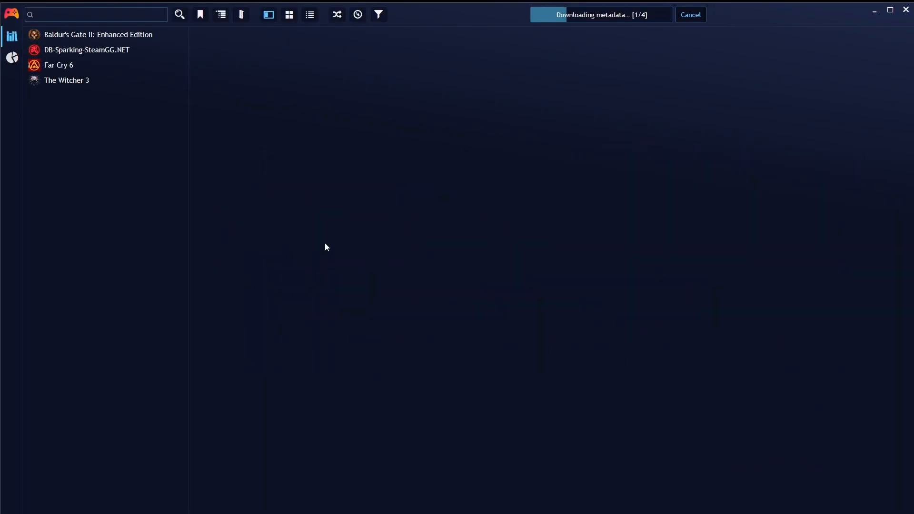
Step: View Baldur's Gate II and Far Cry 6 details, ending on the bare DB-Sparking-SteamGG.NET entry
left_click(689, 14)
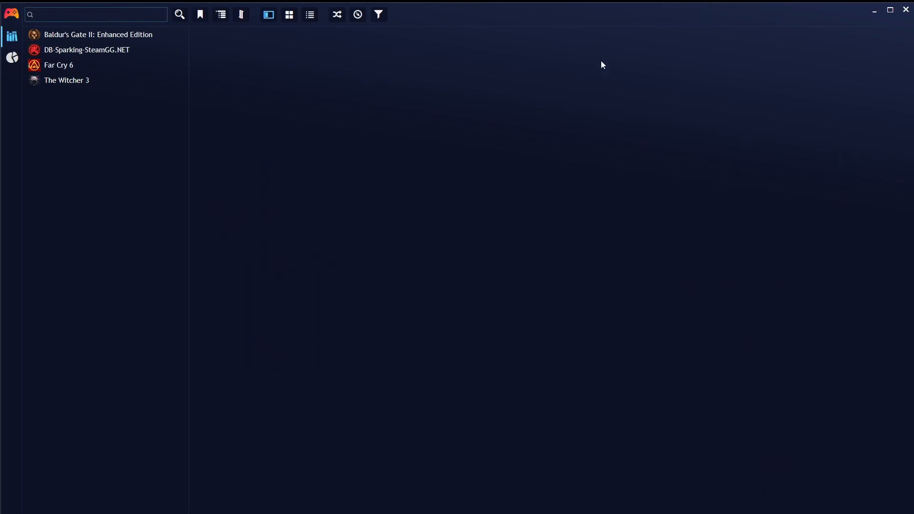
left_click(98, 34)
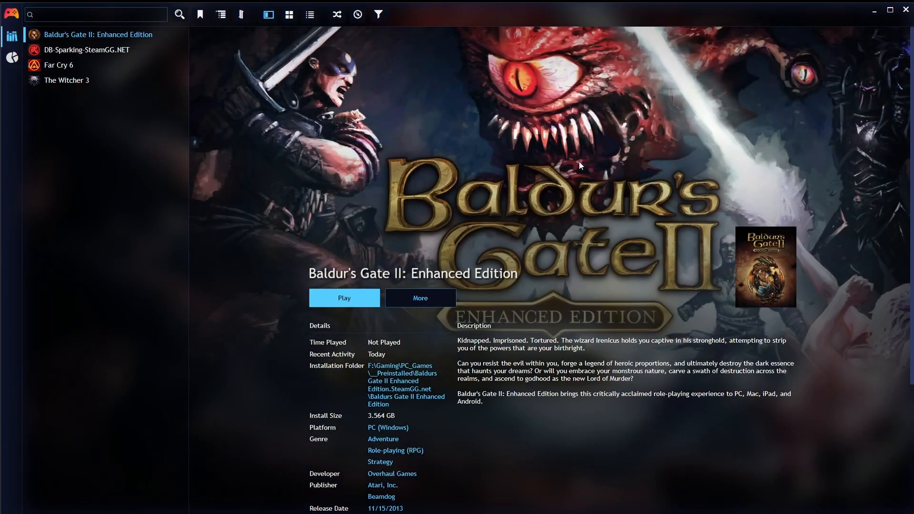
left_click(58, 65)
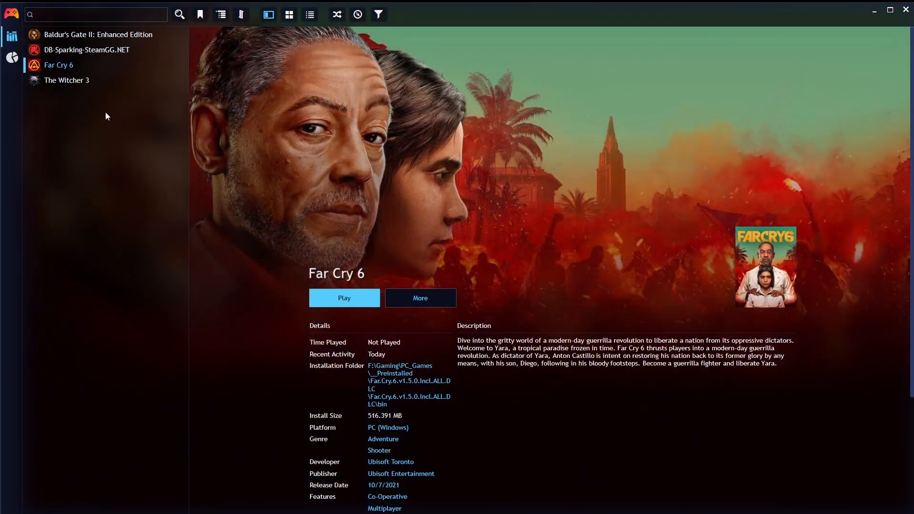
left_click(86, 50)
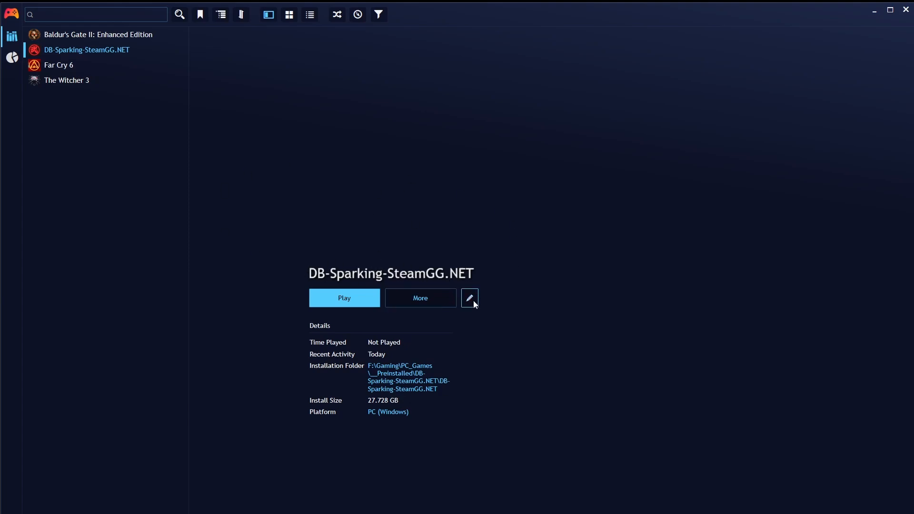
mouse_move(450, 294)
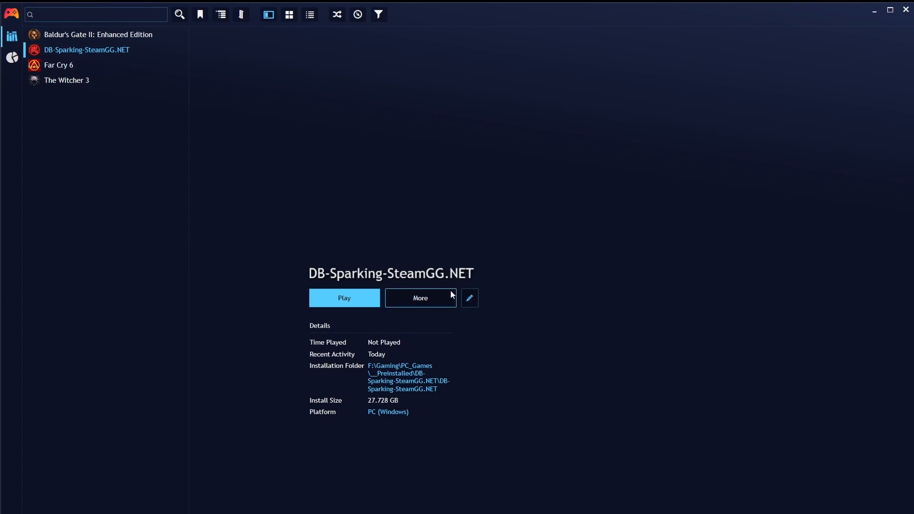
Step: Edit DB-Sparking's name to Dragon Ball Sparking and search online metadata for it
left_click(469, 297)
type("Dragon Ball")
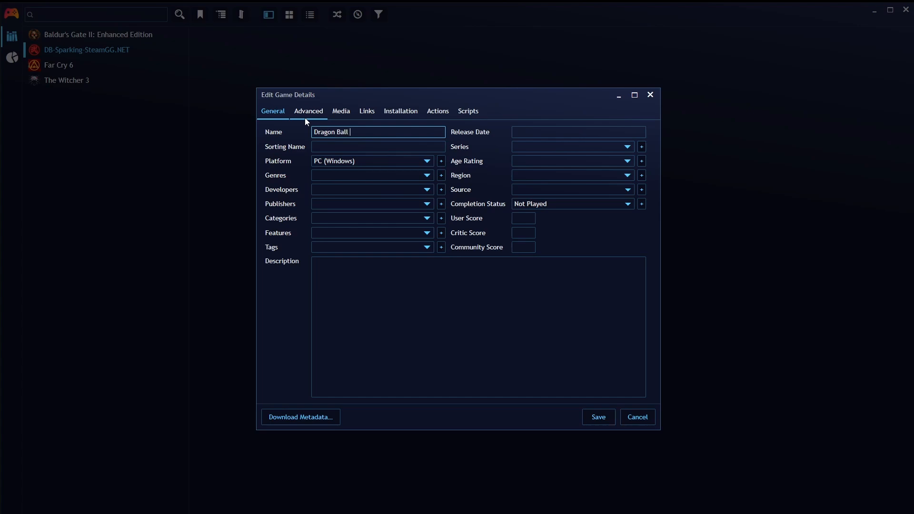
type("Sparkinh")
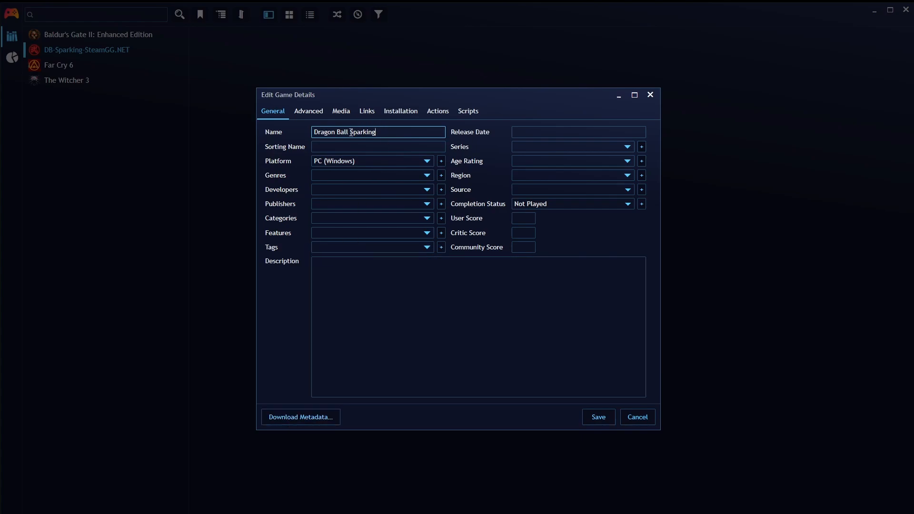
left_click(300, 417)
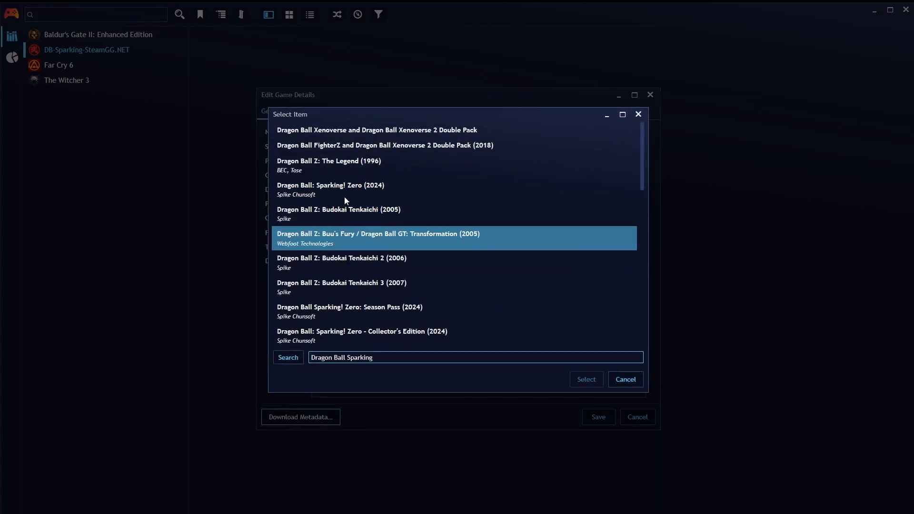
Step: Apply the Dragon Ball: Sparking! Zero (2024) match with its name and metadata, and save the game
left_click(409, 165)
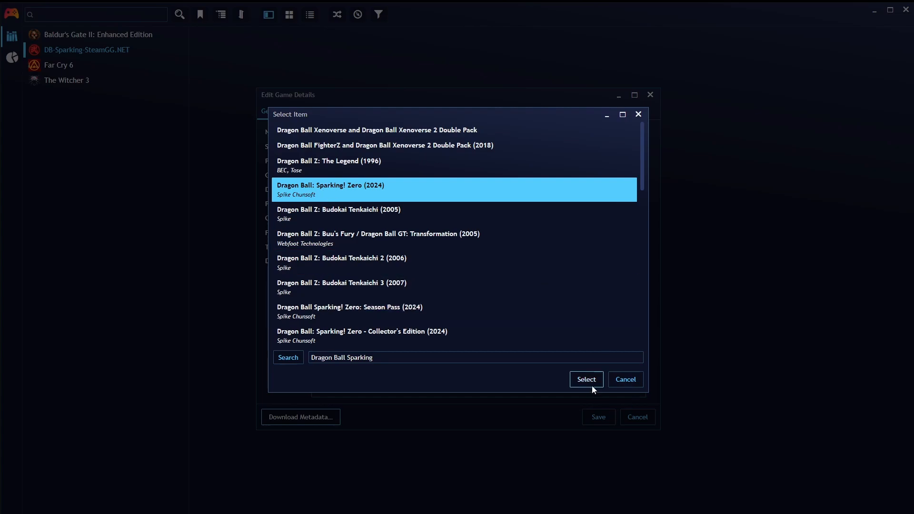
left_click(585, 380)
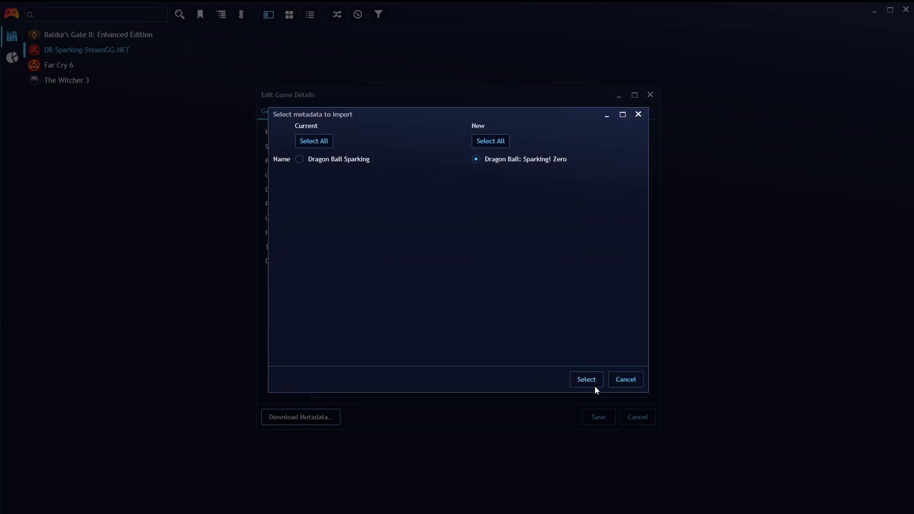
left_click(585, 380)
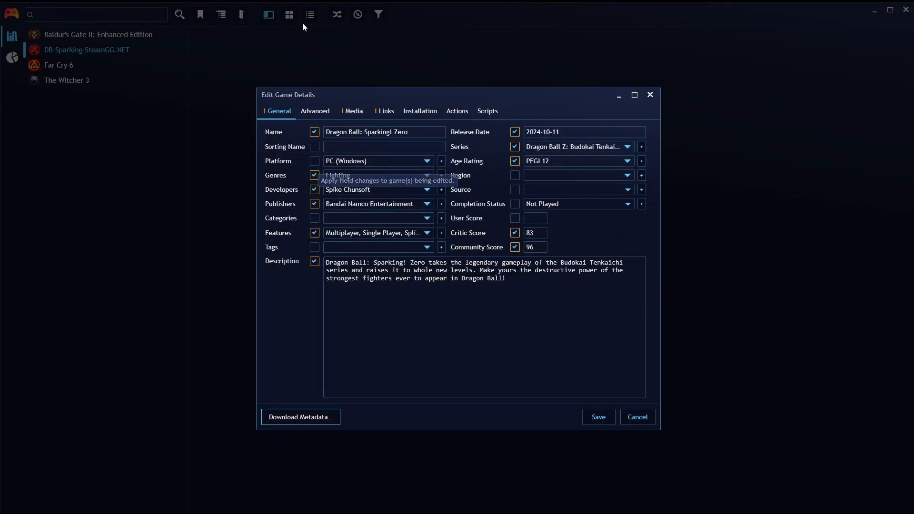
left_click(597, 416)
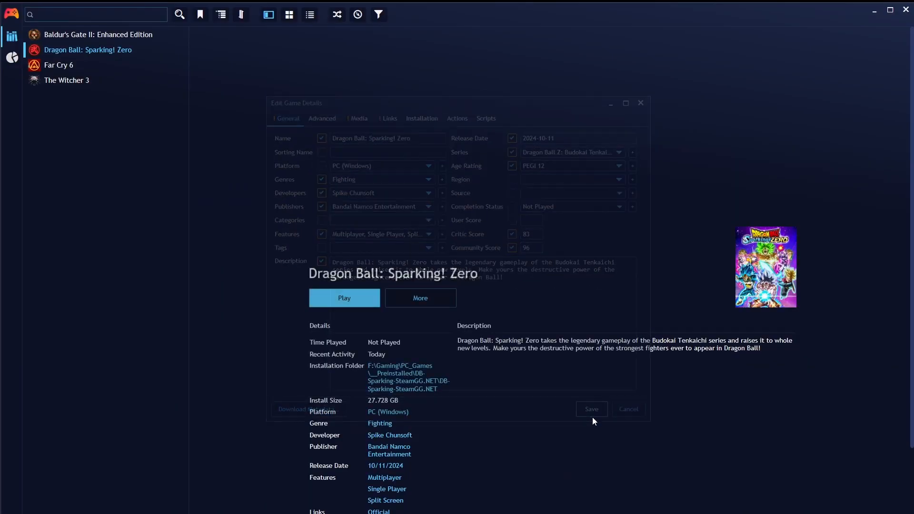
left_click(627, 409)
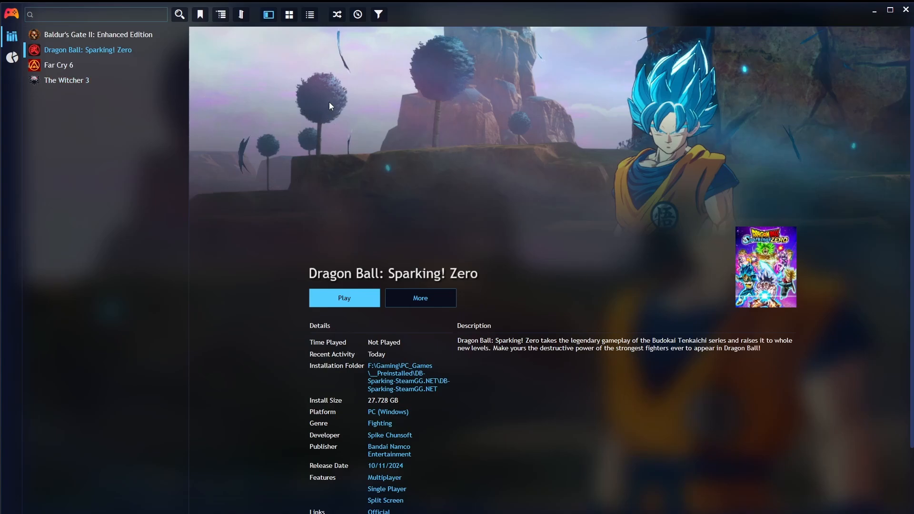
left_click(67, 80)
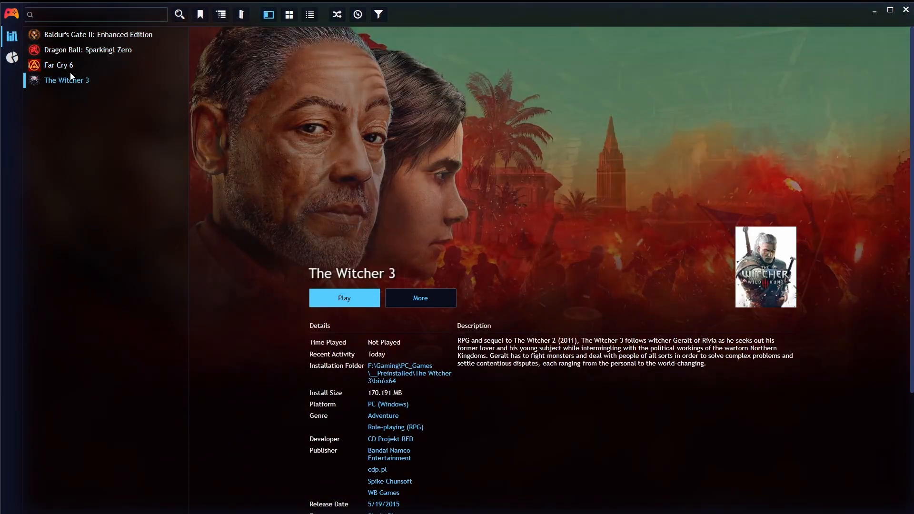
left_click(98, 35)
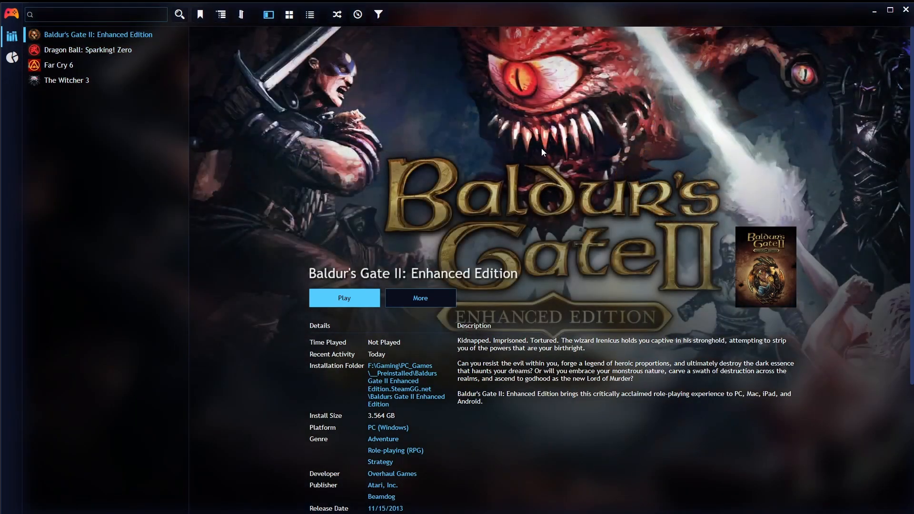
mouse_move(158, 80)
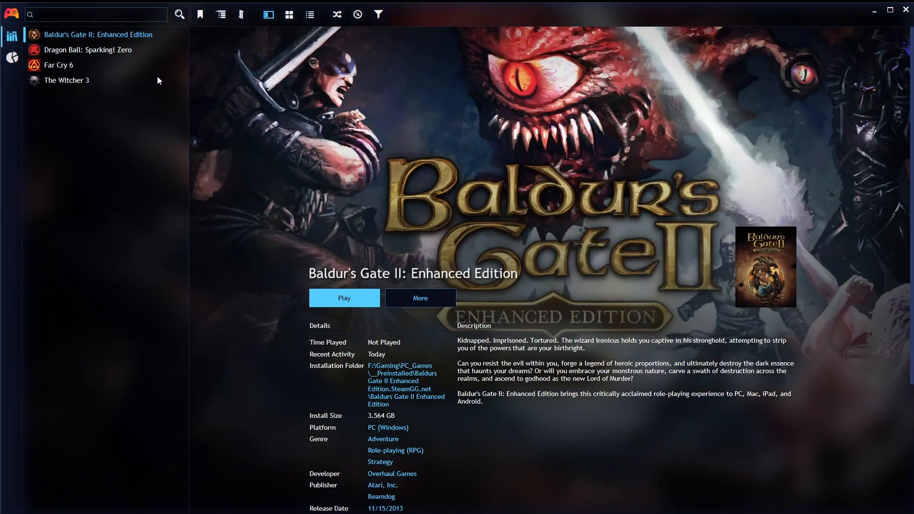
mouse_move(423, 88)
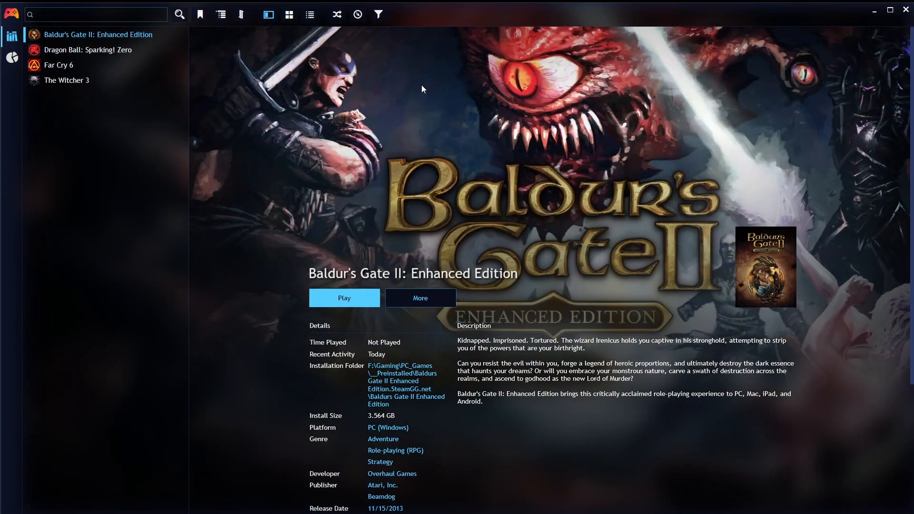
mouse_move(551, 208)
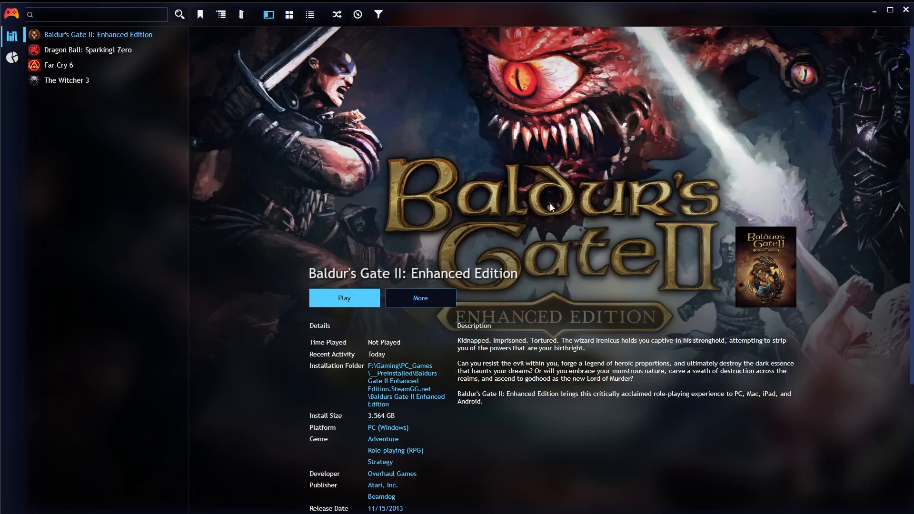
left_click(88, 49)
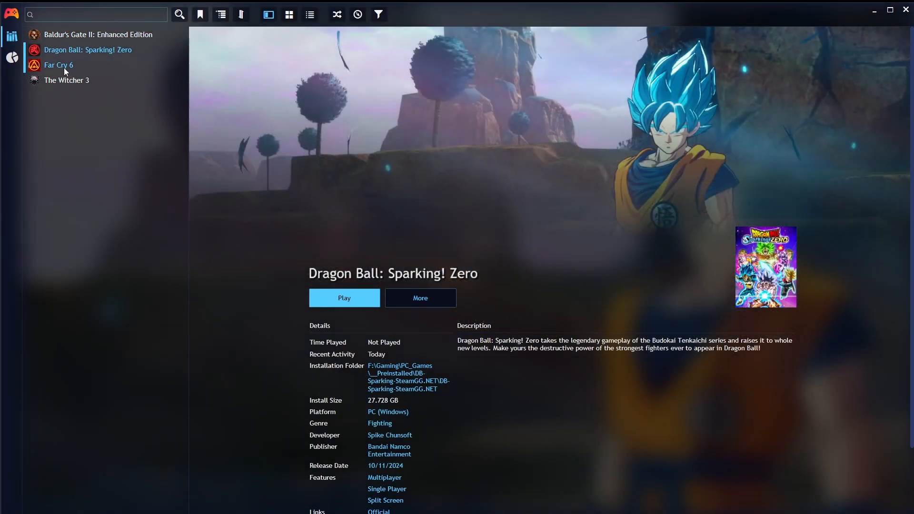